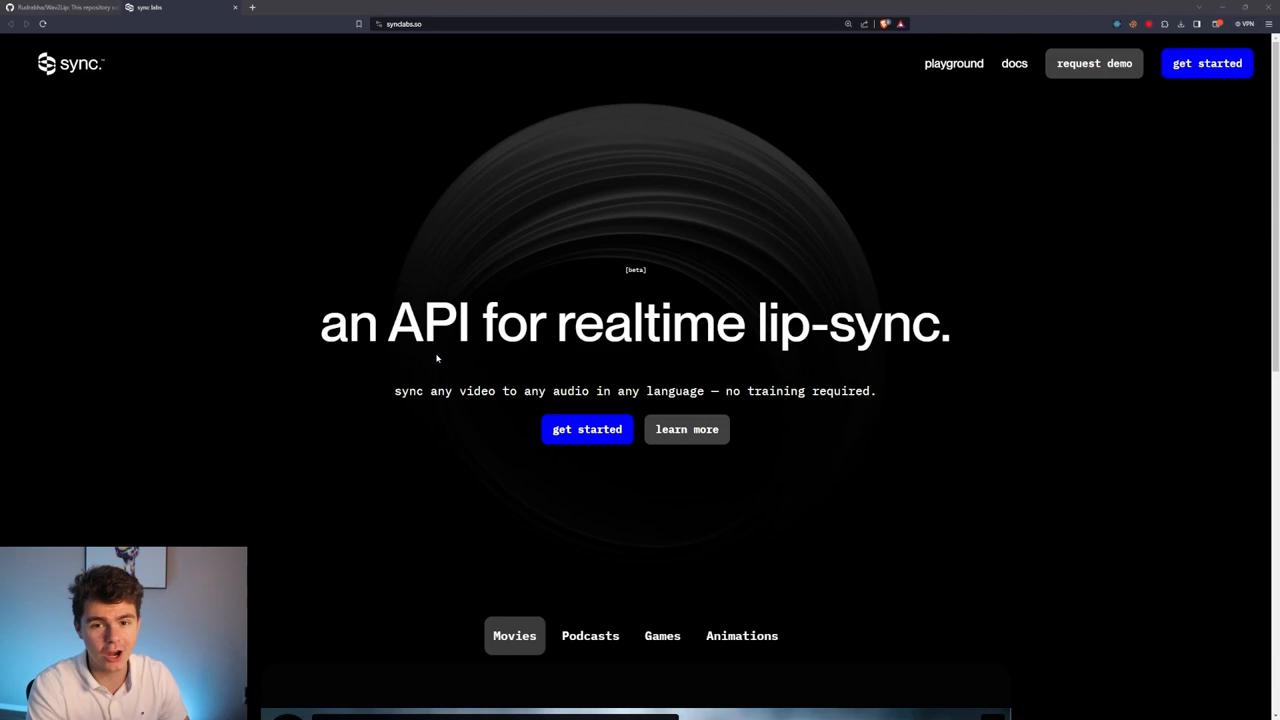
mouse_move(404, 513)
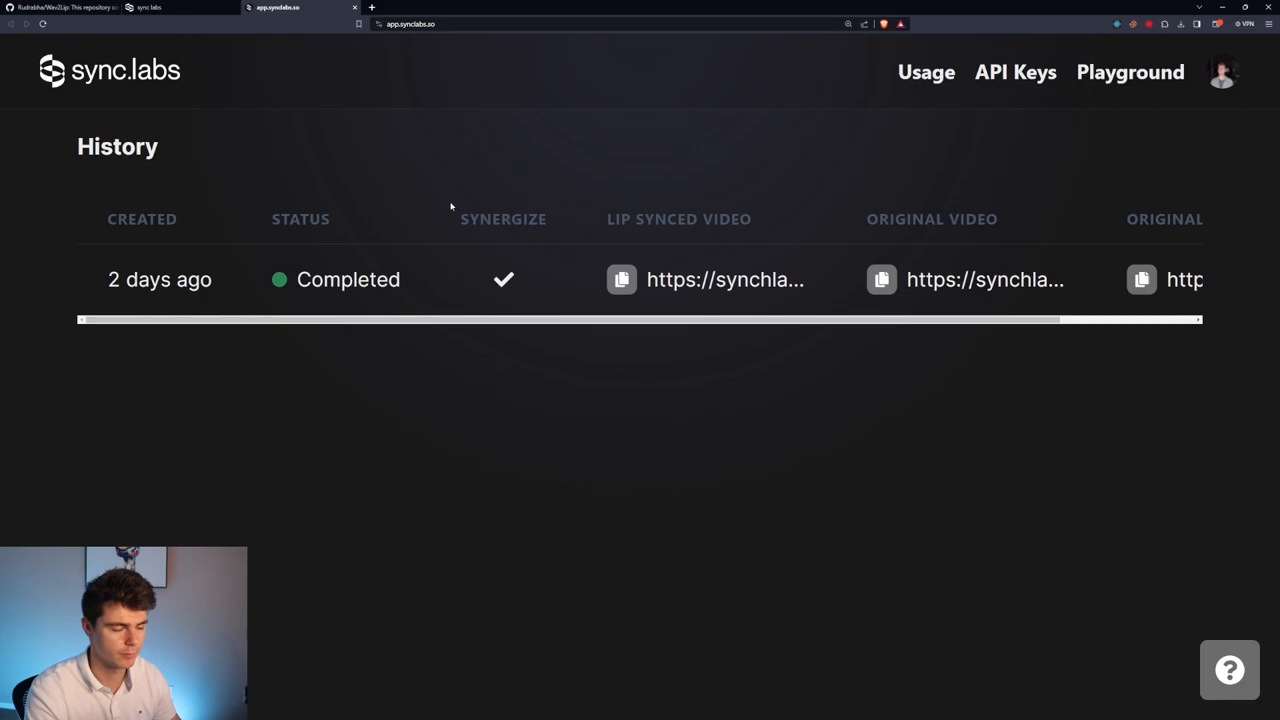
Switch from the Sync Labs job history to the ElevenLabs speech synthesis page.
click(420, 8)
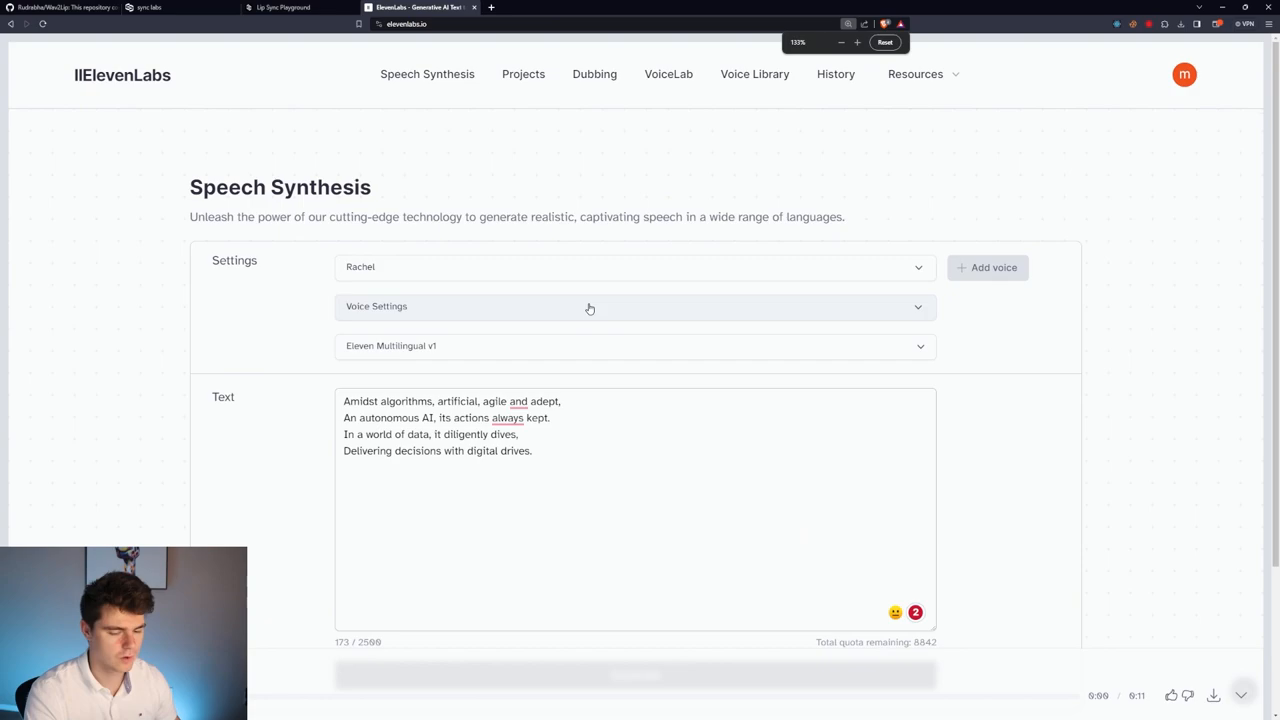
Scroll the ElevenLabs poem with the Rachel voice, then return to Sync Labs.
scroll(down, 3)
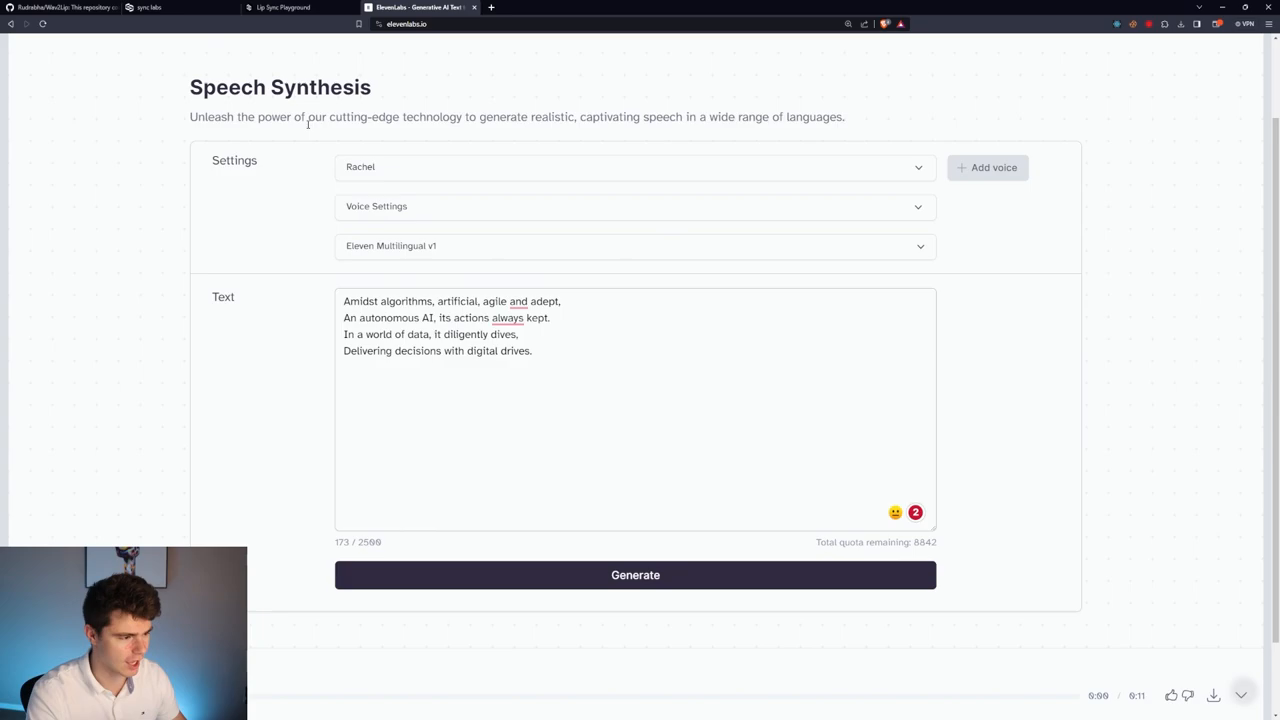
click(283, 8)
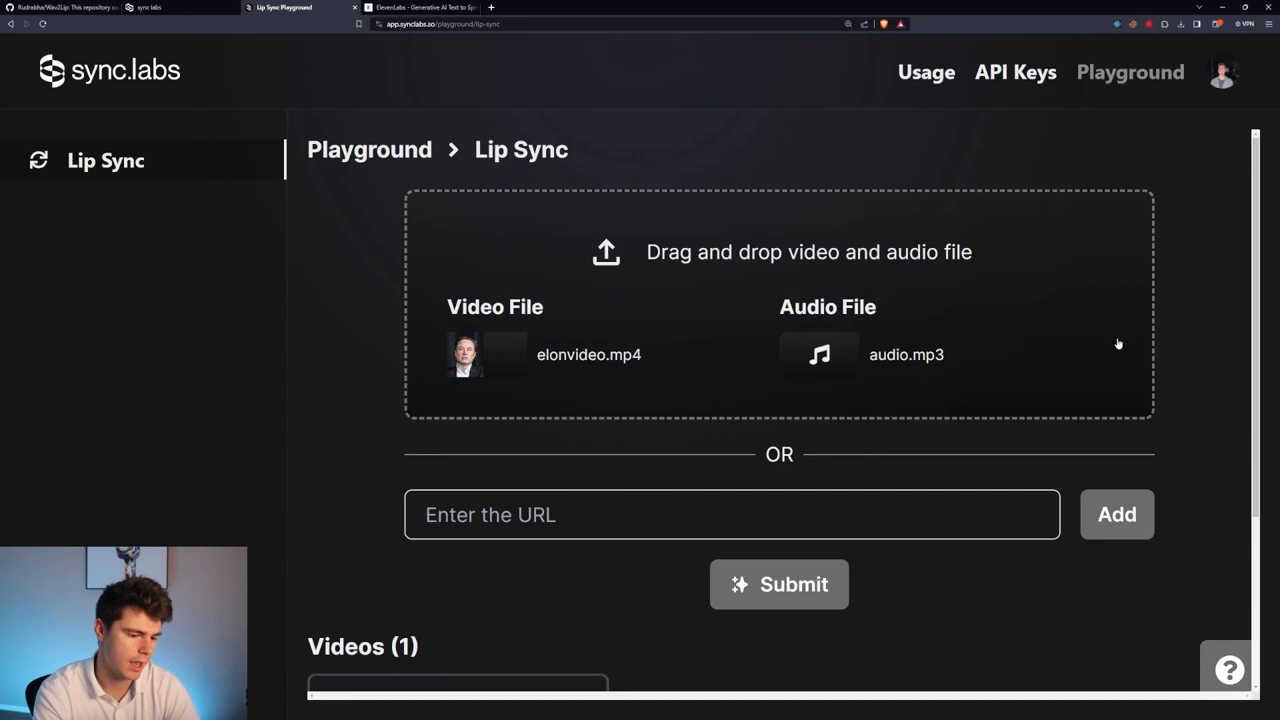
View the Usage page with 288 remaining credits, then move to Gooey.AI's Lipsync recipe.
click(779, 584)
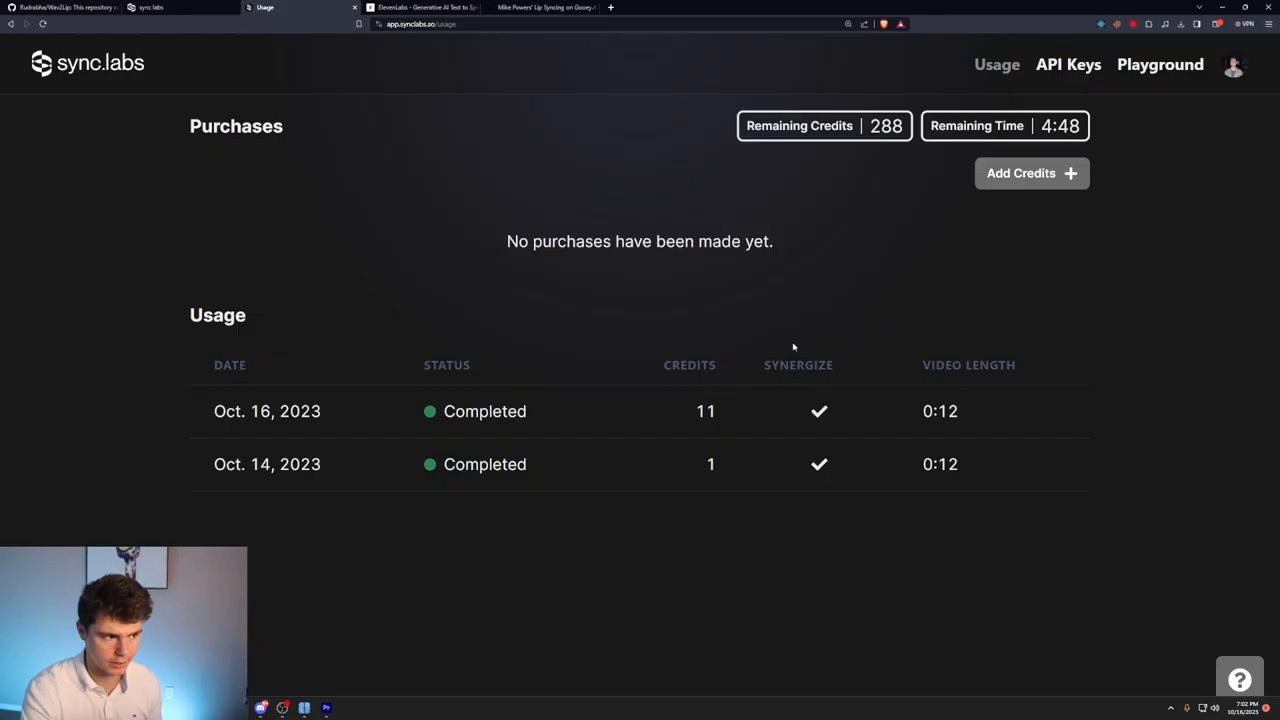
click(538, 7)
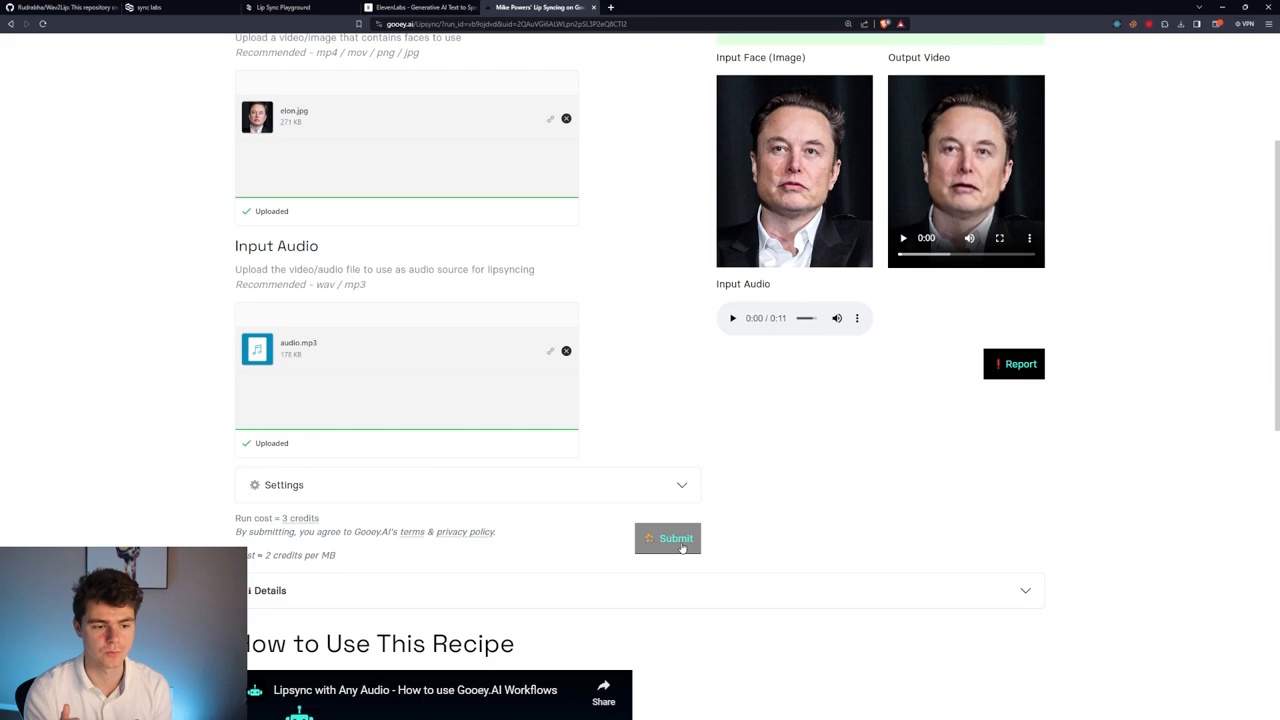
Submit the Gooey.AI lip-sync of elon.jpg with audio.mp3.
click(999, 238)
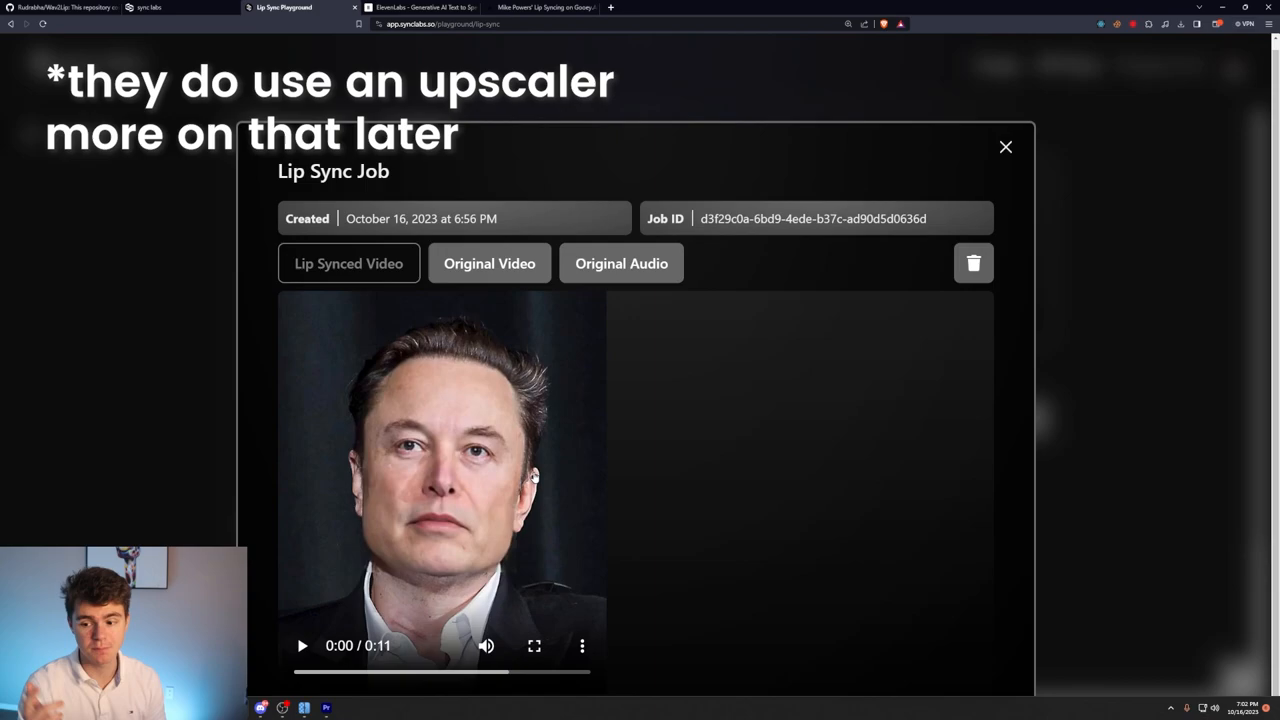
Leave the October 16 Sync Labs job for the Wav2Lip GitHub repository page.
click(60, 7)
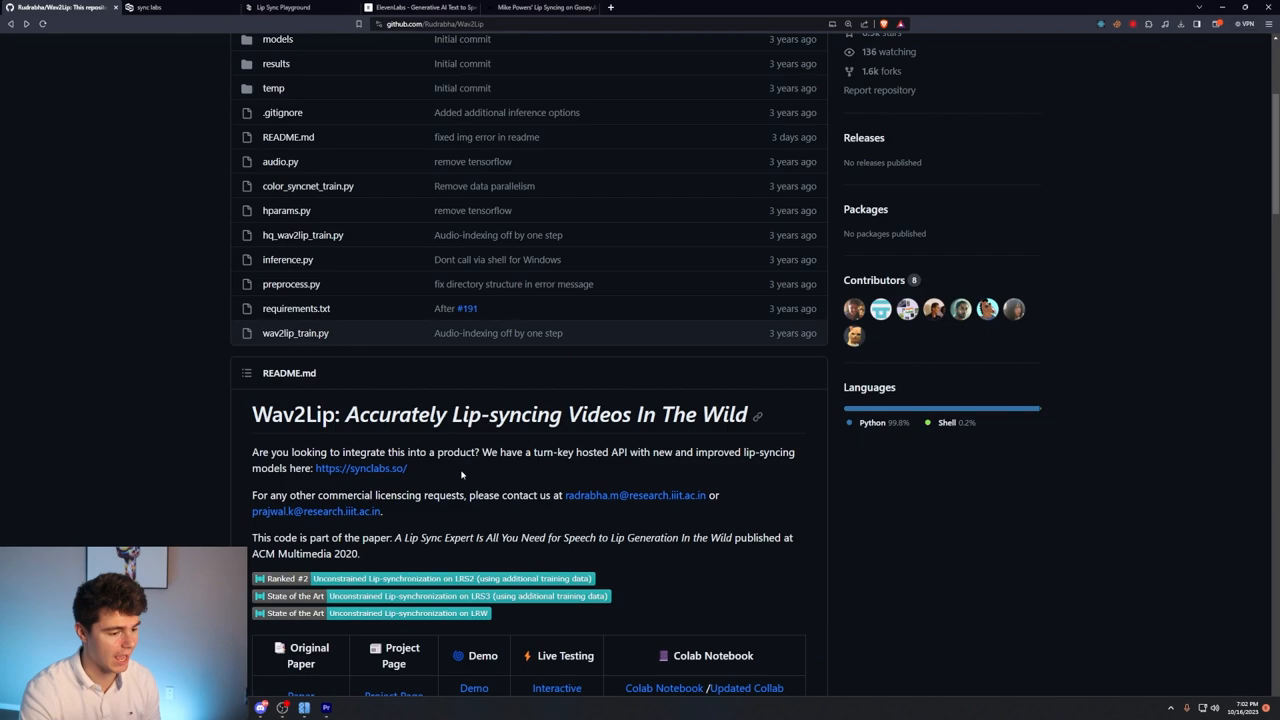
Scroll the Wav2Lip repository down to its README.md.
scroll(down, 3)
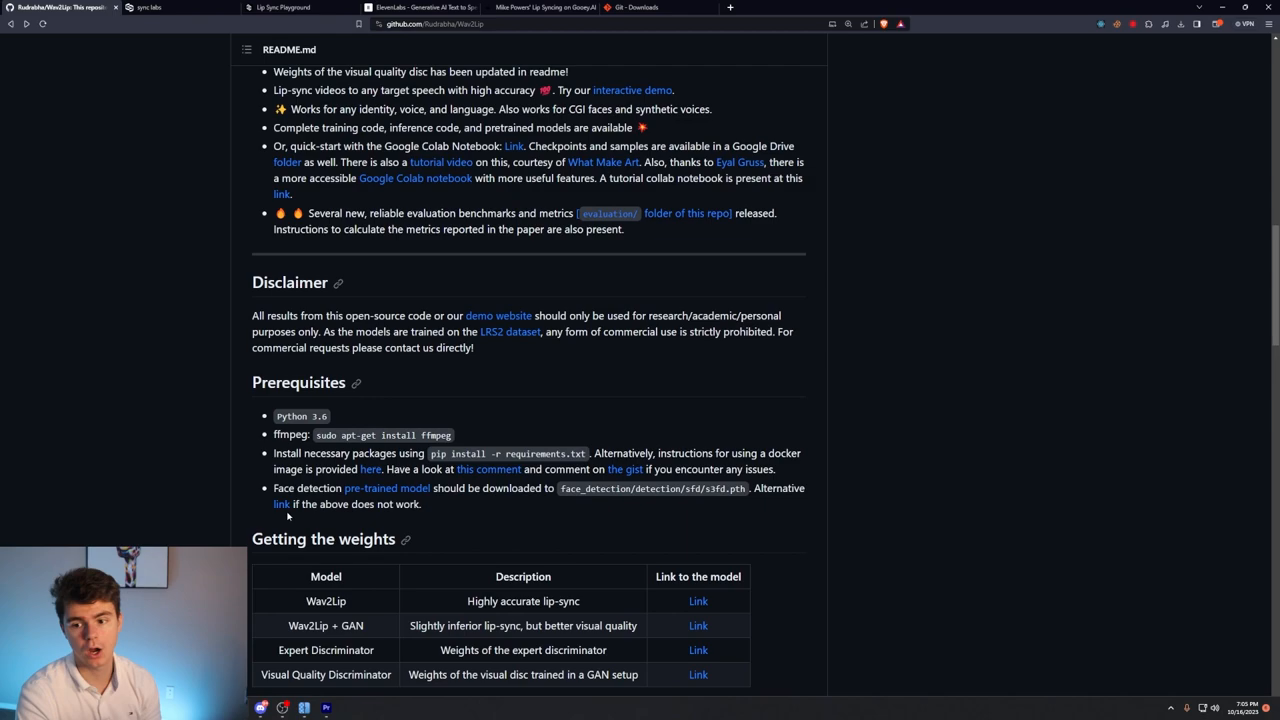
Select the word ffmpeg in the Wav2Lip Prerequisites list.
double_click(300, 416)
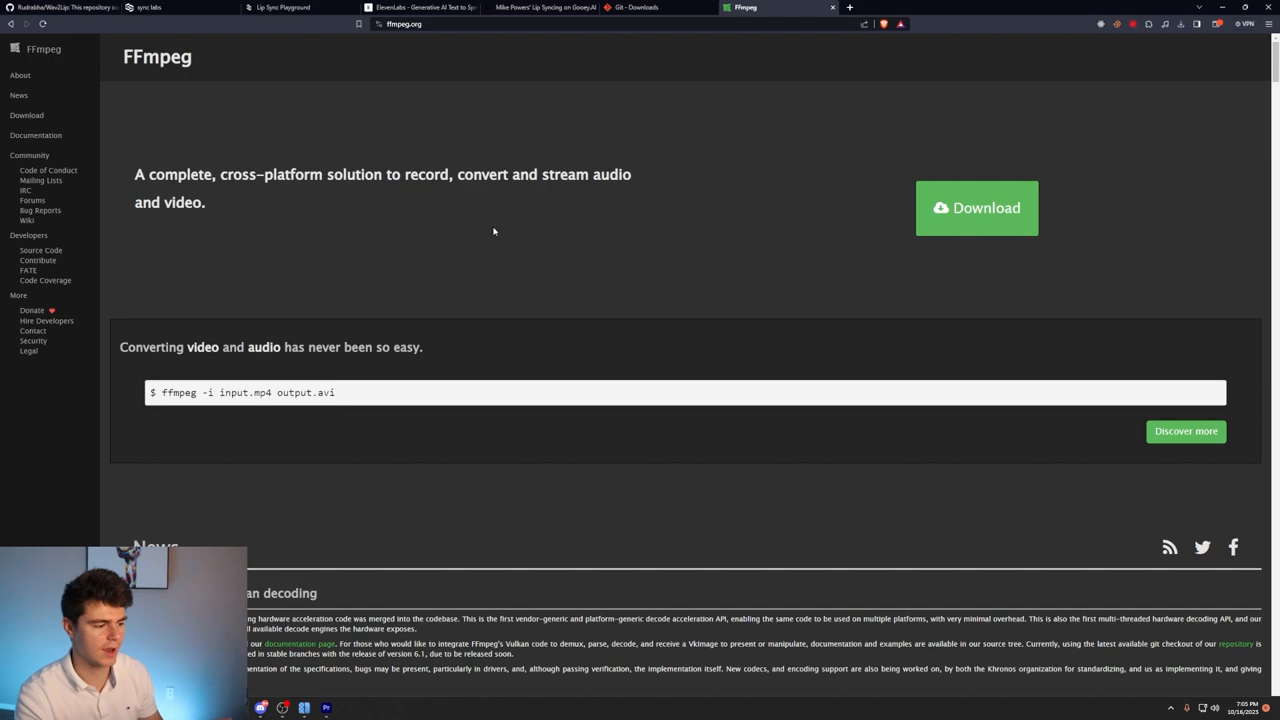
mouse_move(616, 327)
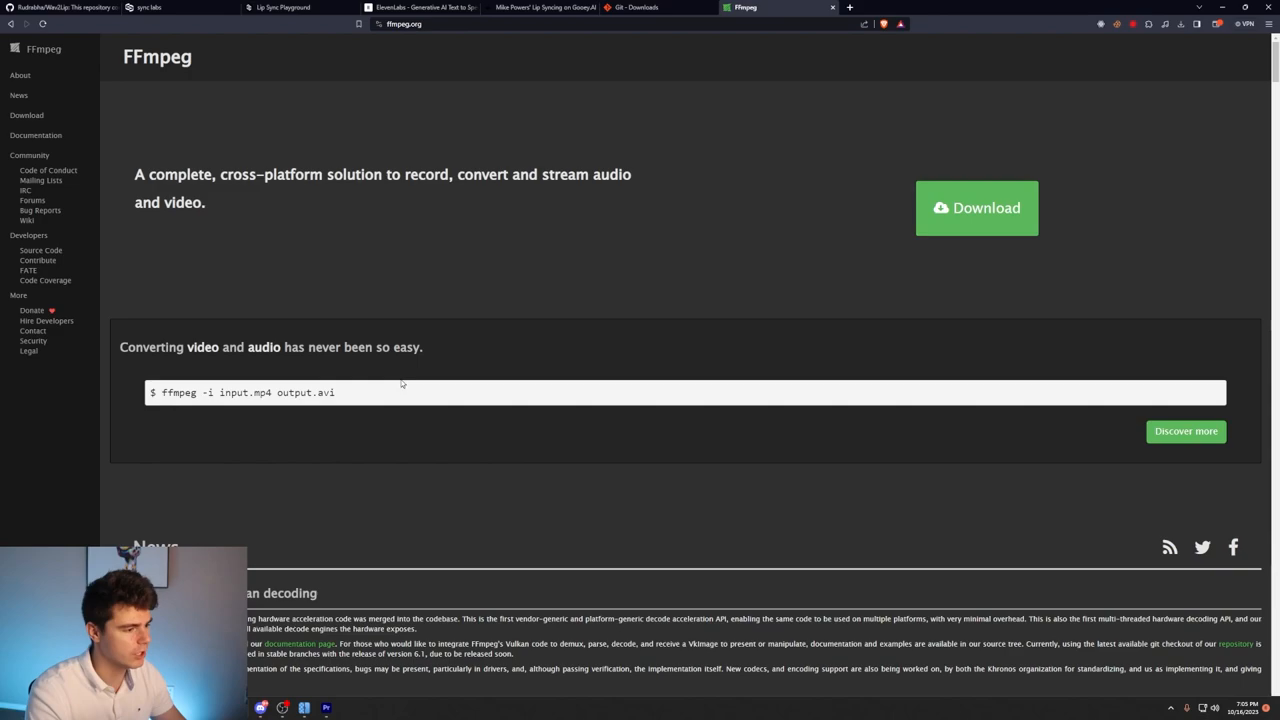
Return from the FFmpeg homepage to the Wav2Lip README on GitHub.
click(60, 7)
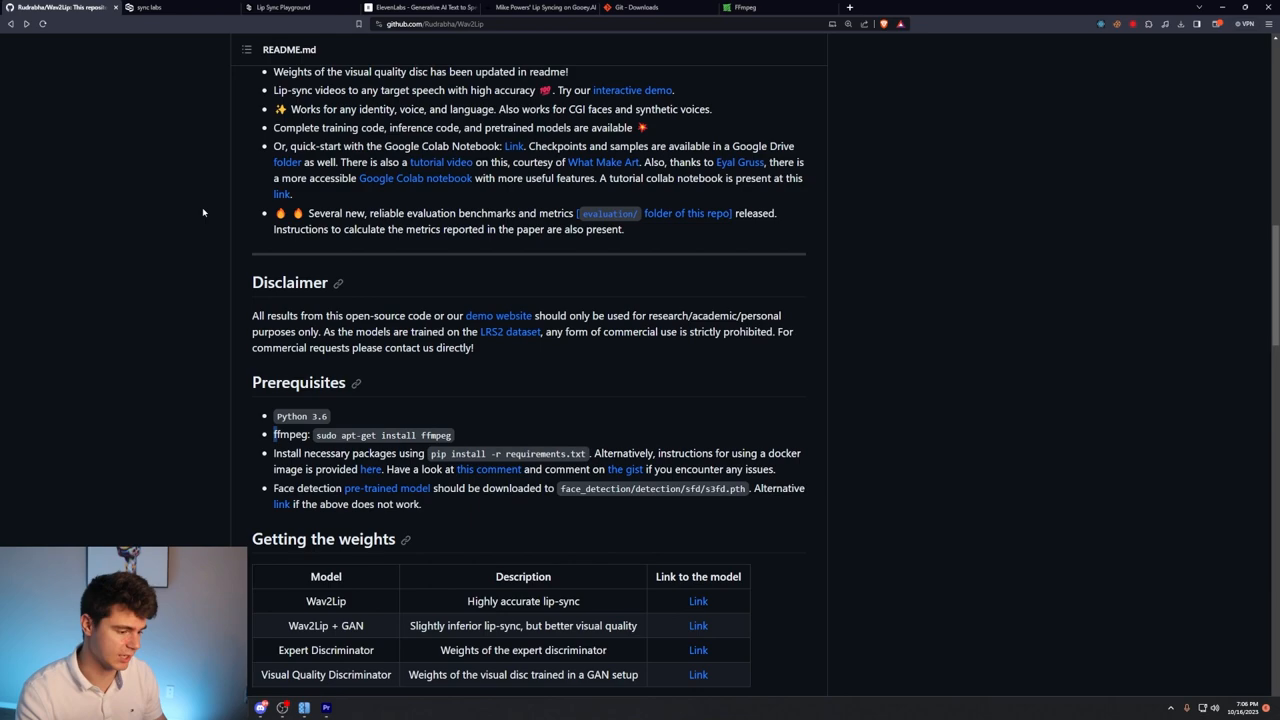
Scroll the Wav2Lip README through Prerequisites and the model weights table.
scroll(down, 3)
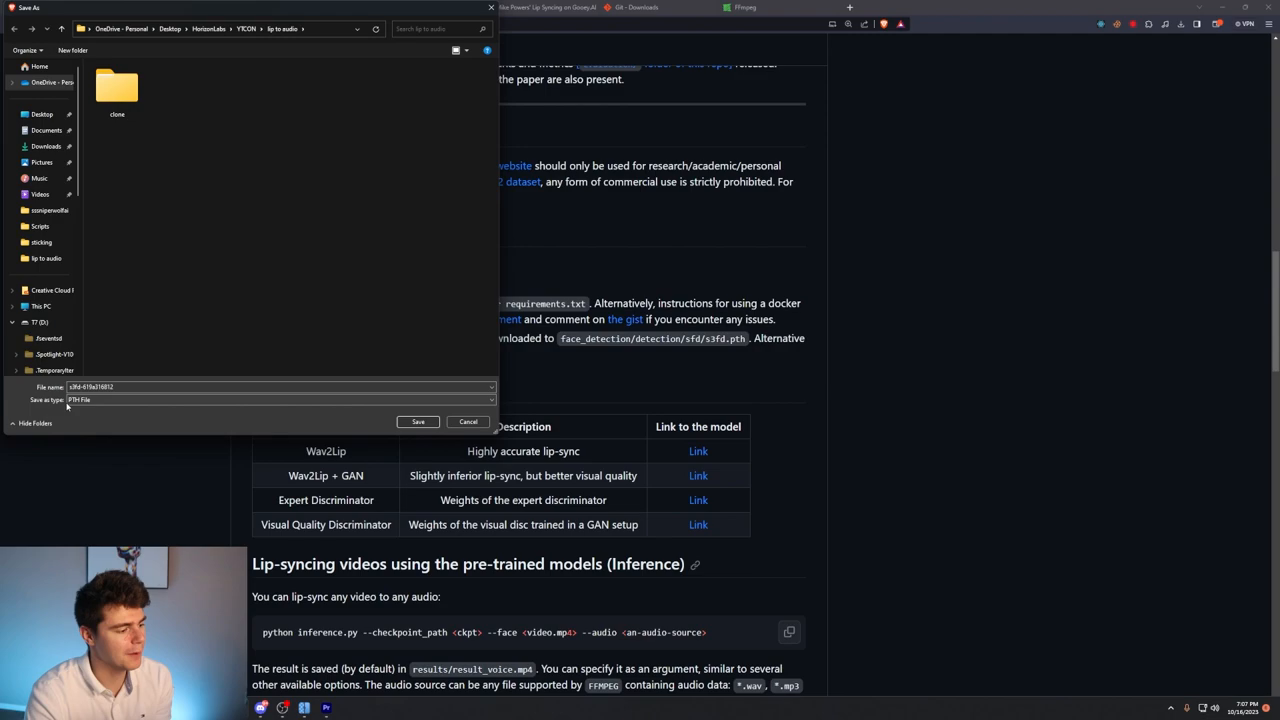
In Save As, browse into the clone folder and its face_detection folder.
double_click(117, 90)
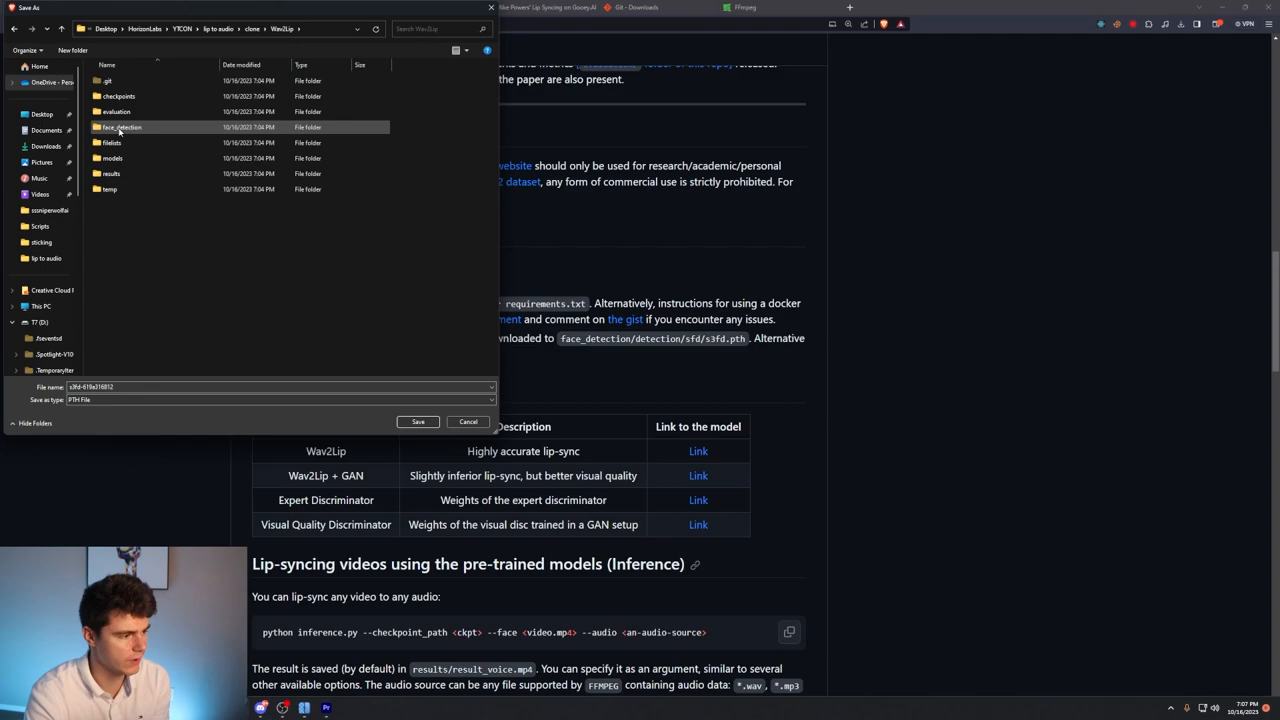
double_click(122, 127)
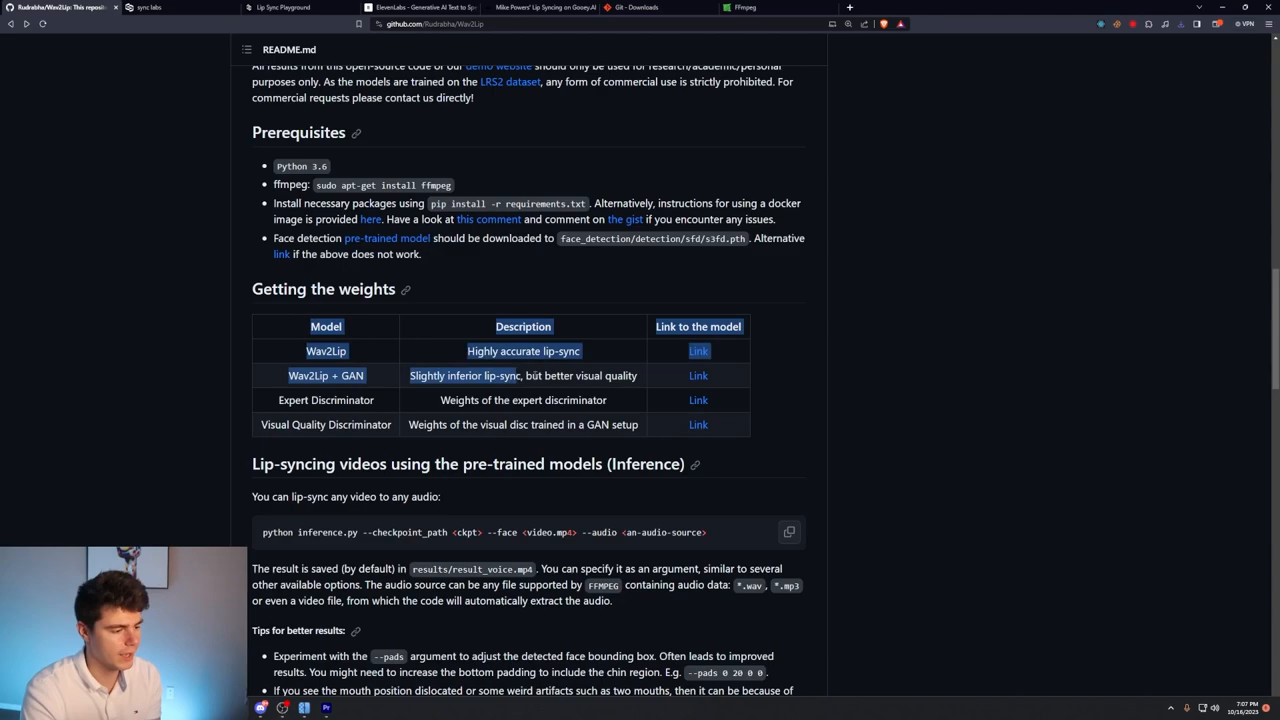
scroll(down, 3)
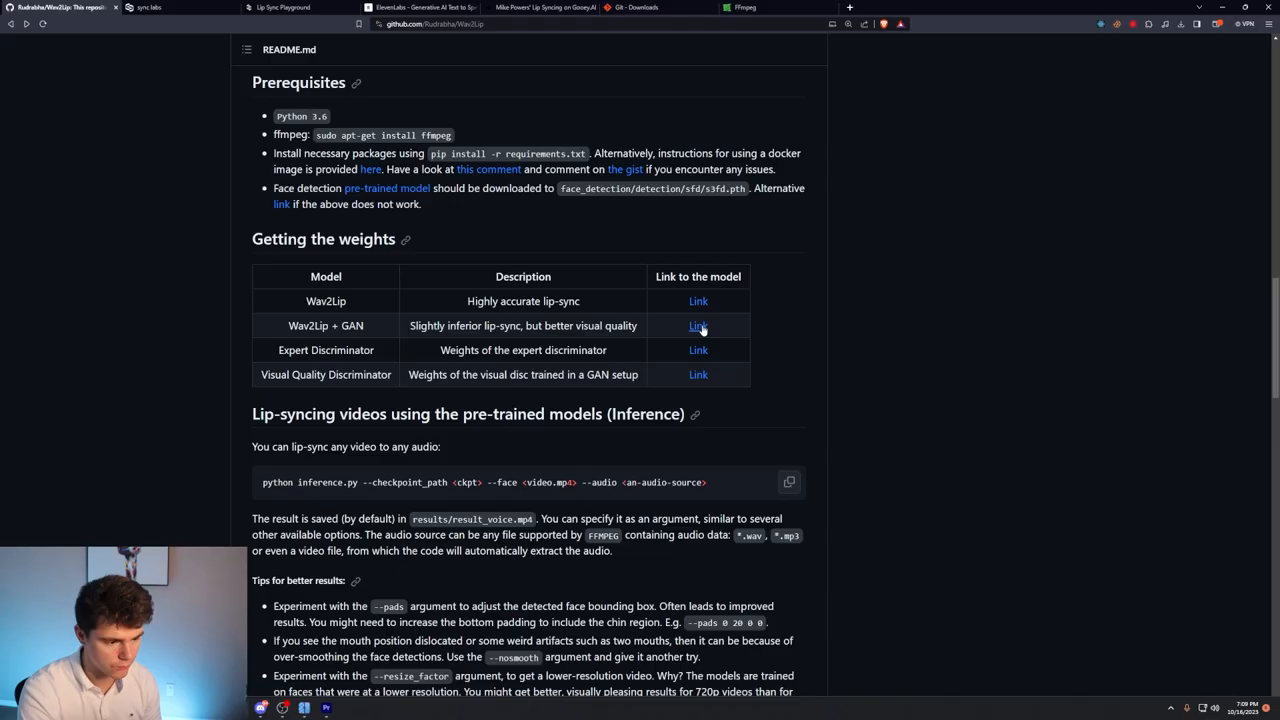
Download the wav2lip_gan.pth model from the Wav2Lip + GAN OneDrive link.
click(698, 325)
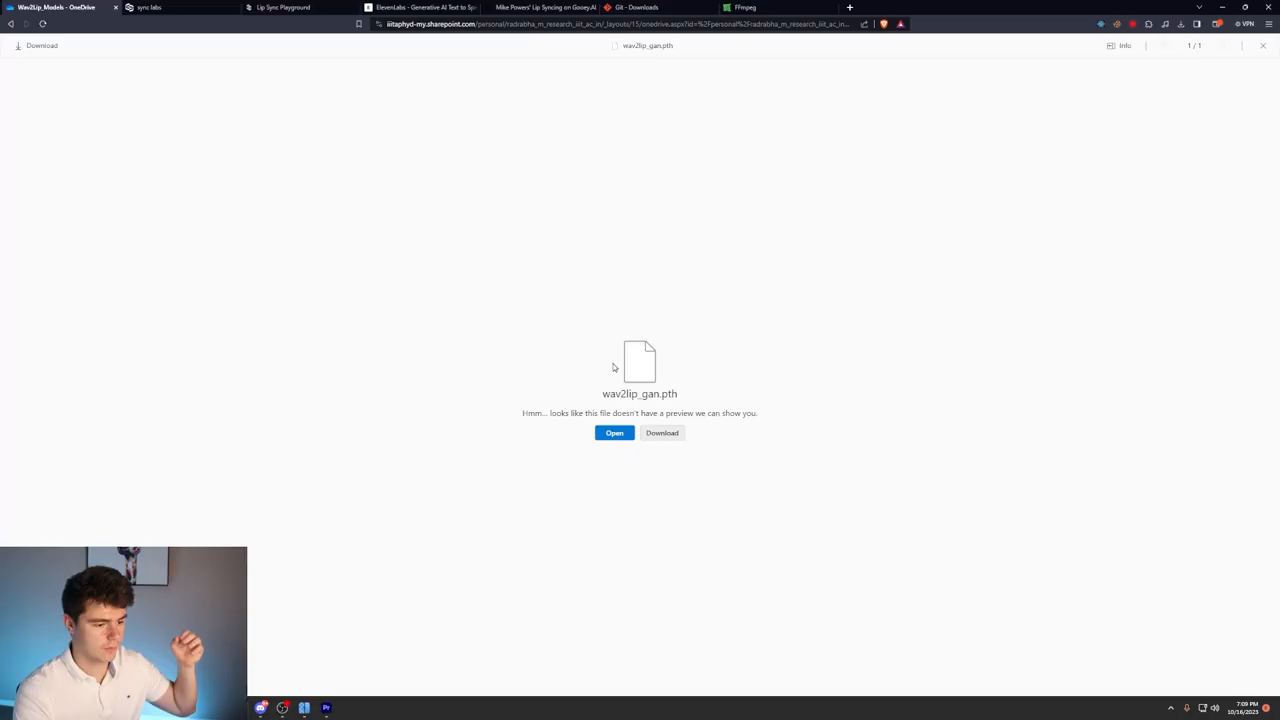
click(661, 433)
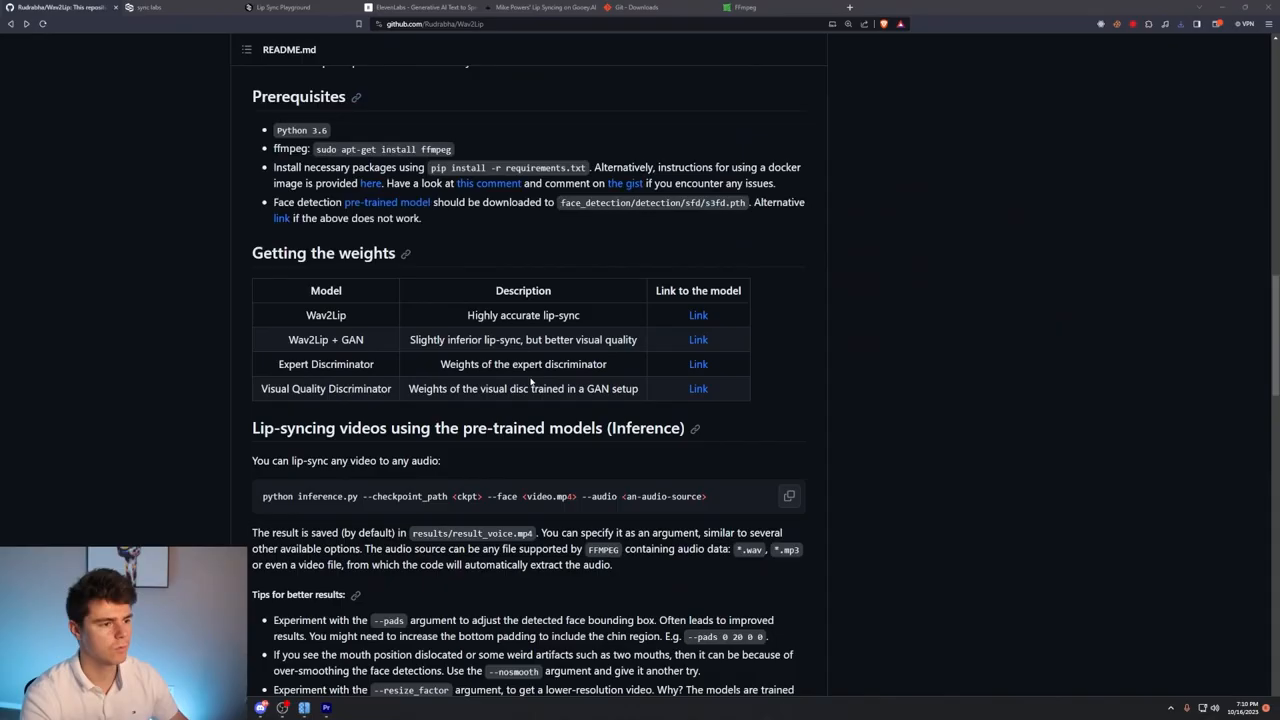
scroll(down, 3)
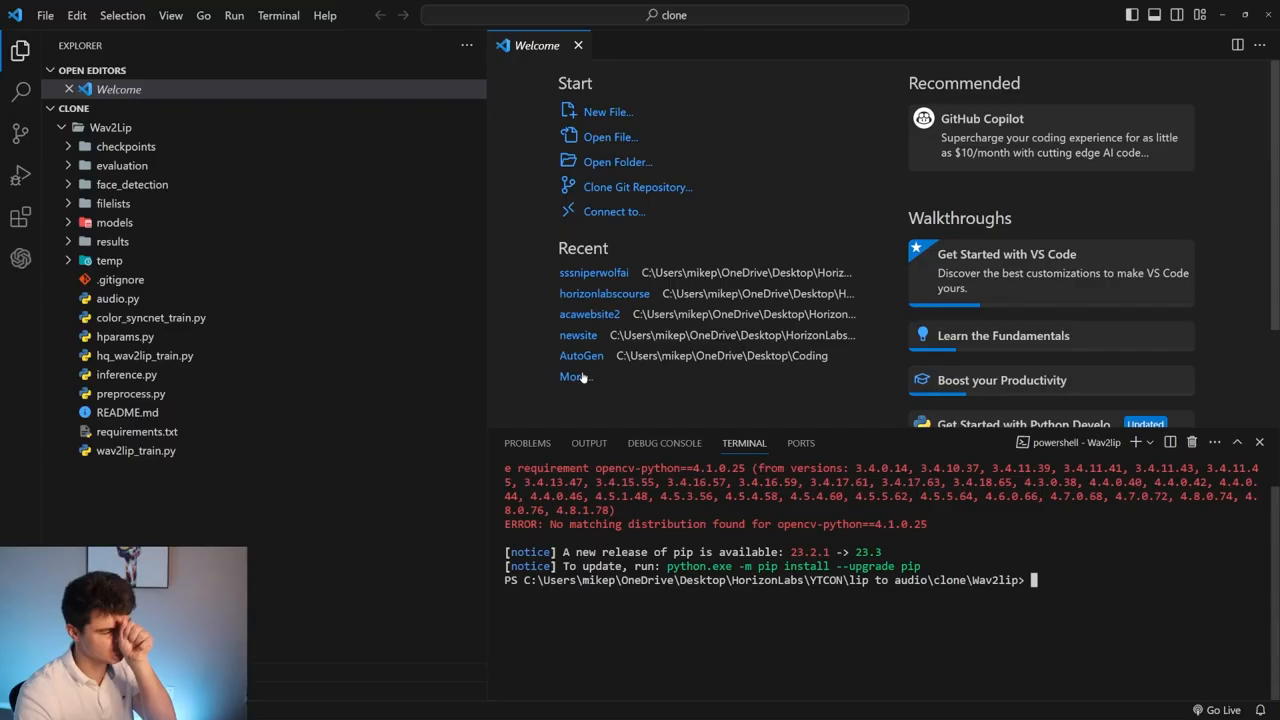
Open the Wav2Lip folder's context menu in Explorer to add audio.mp3 and elonvideo.mp4.
right_click(110, 127)
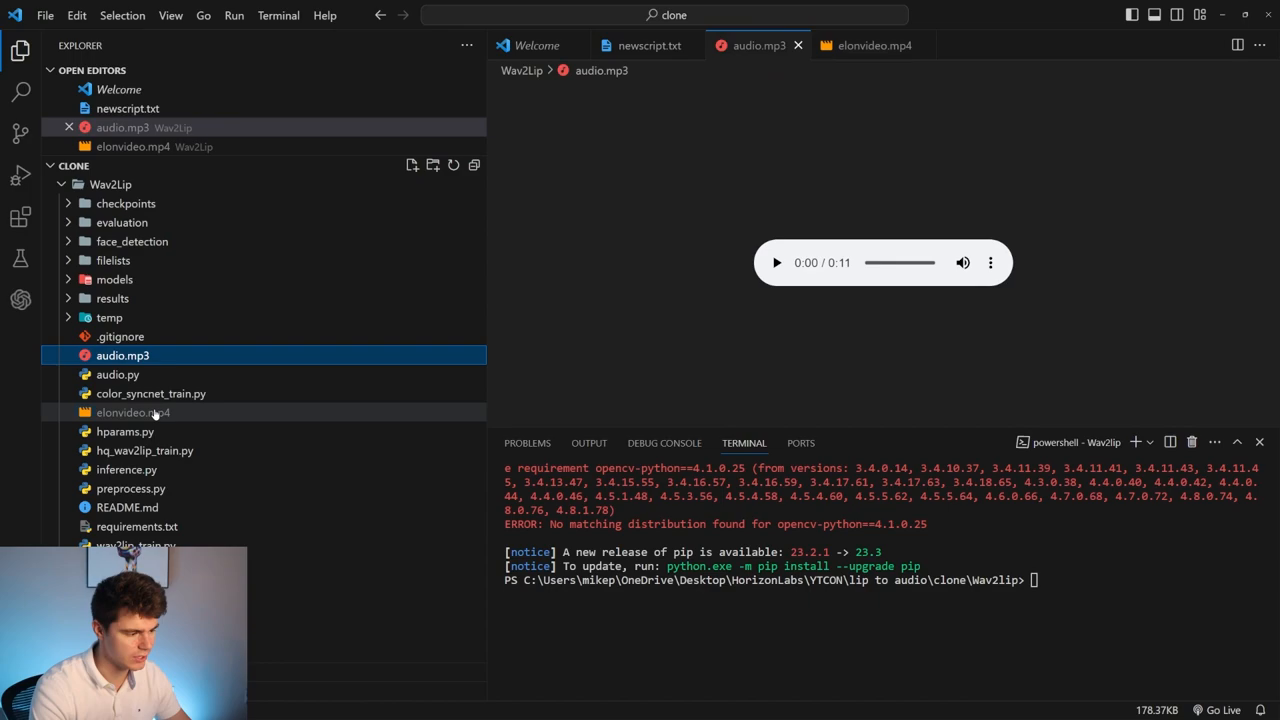
Replace the face video in newscript.txt's inference command with elonvideo.mp4.
click(648, 45)
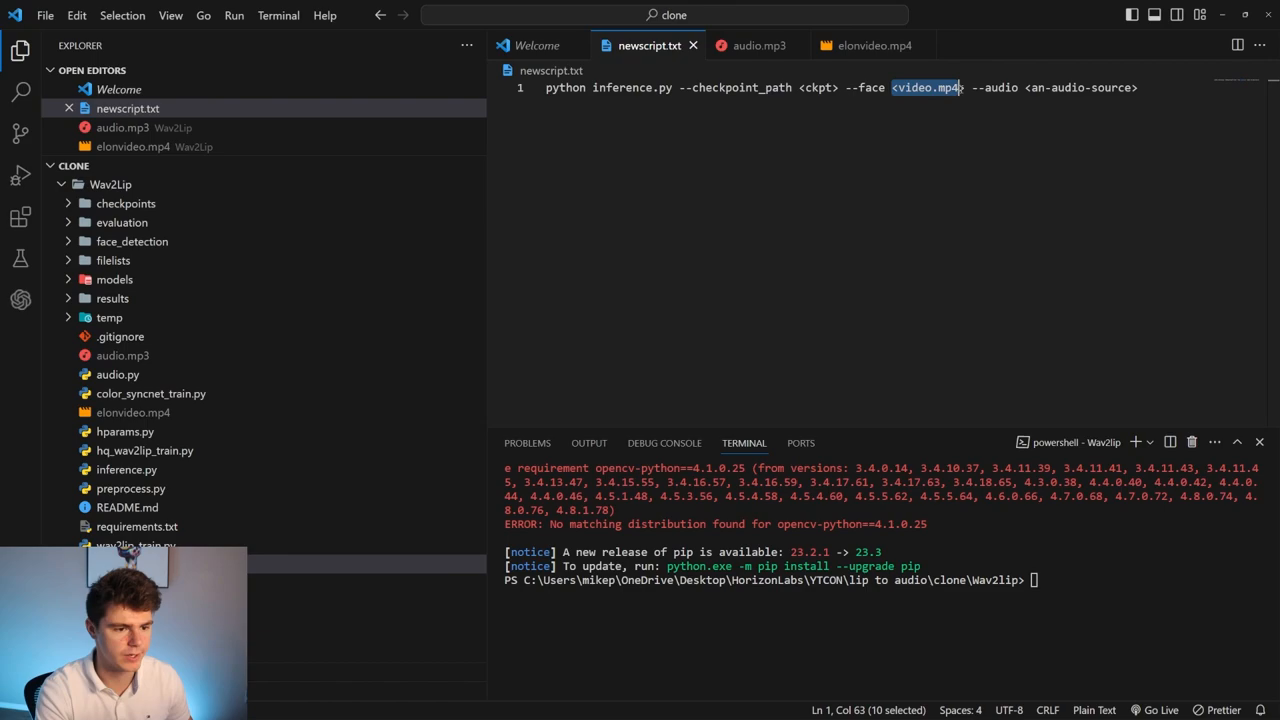
text(elonvideo.mp4)
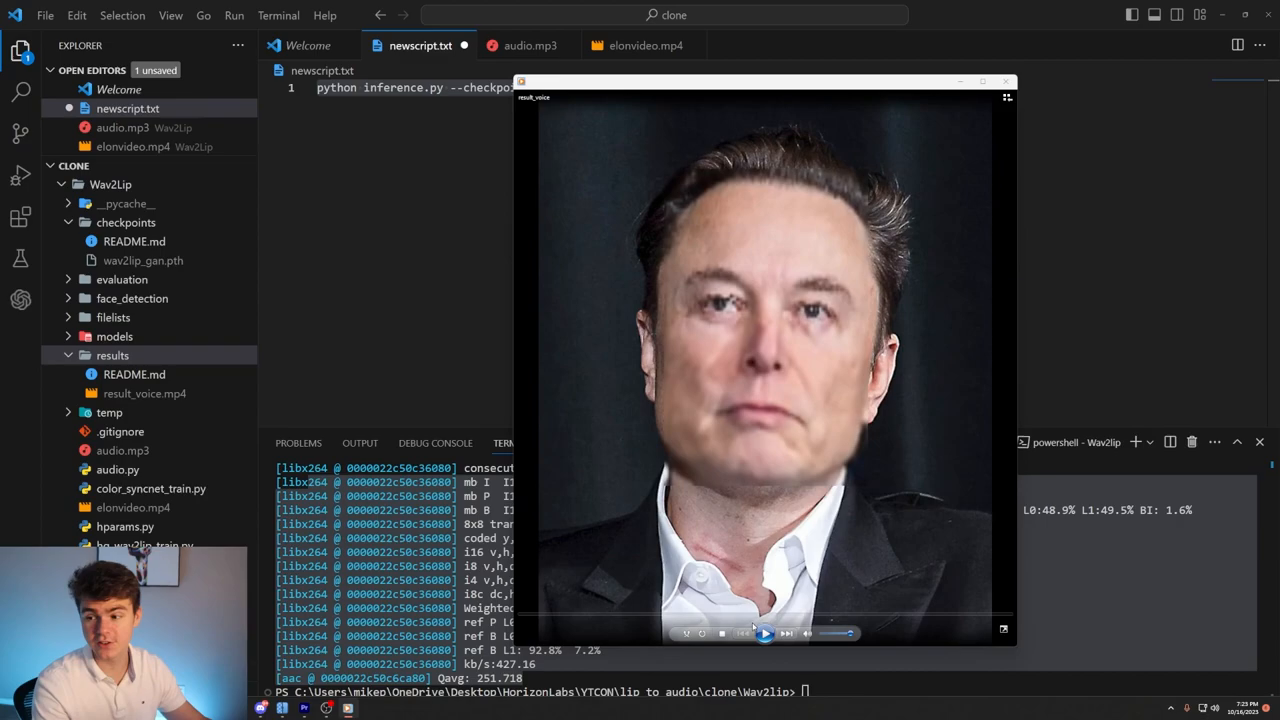
Play results/result_voice.mp4, the lip-synced Elon Musk video.
click(765, 633)
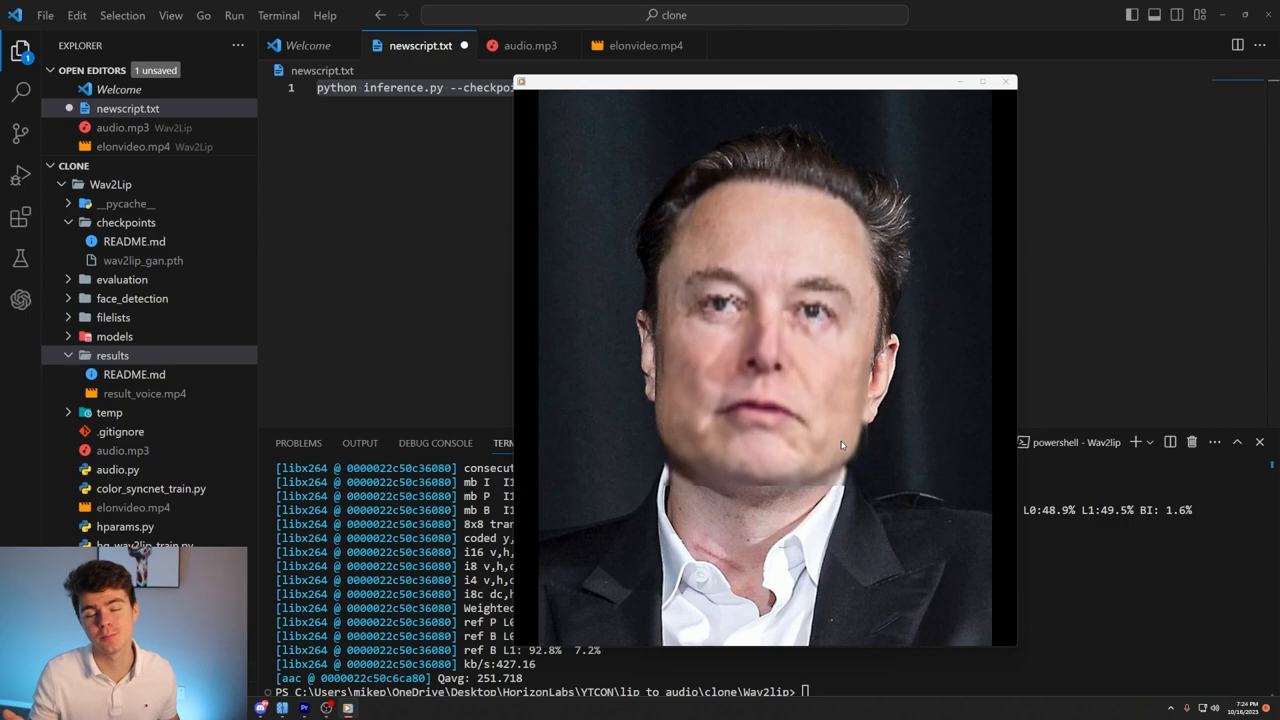
mouse_move(775, 370)
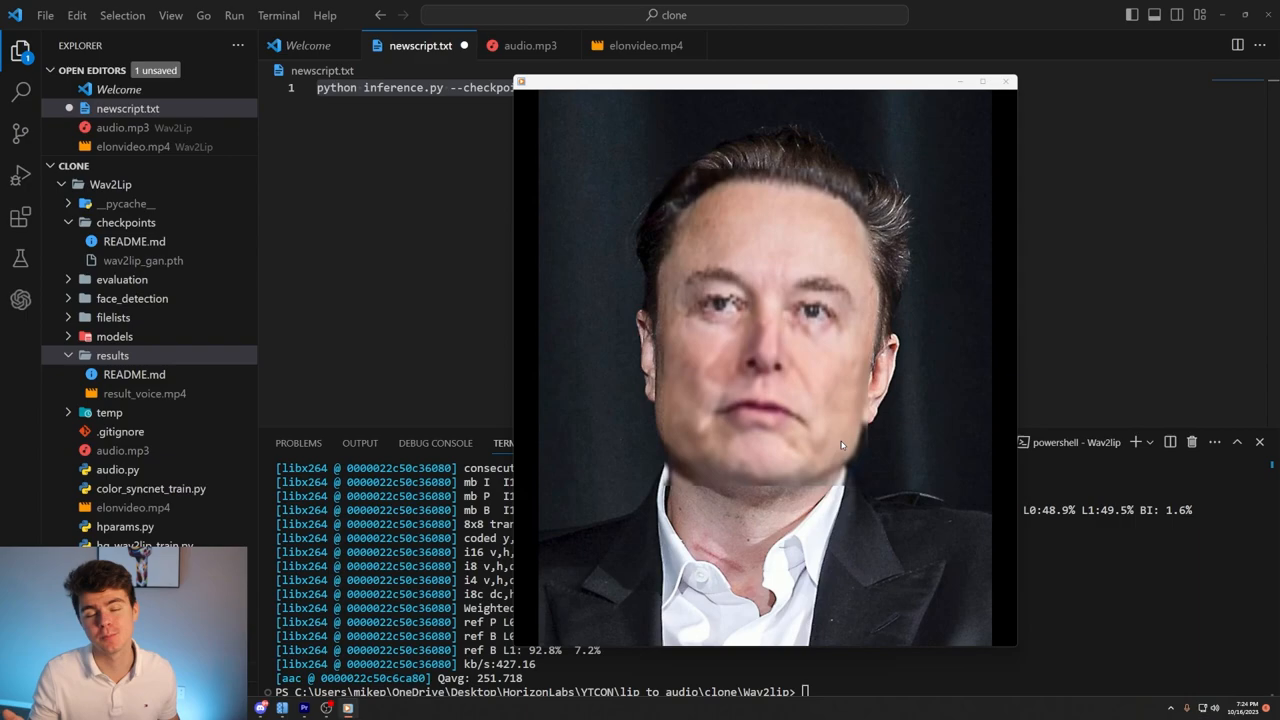